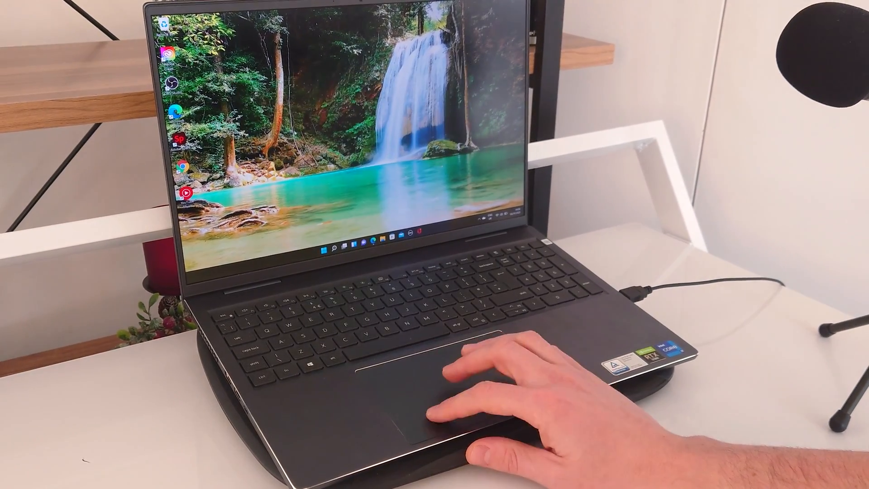
Step: Open the Windows 11 Start menu to show pinned apps and recommended files
{"action": "left_click", "coordinate": [324, 243]}
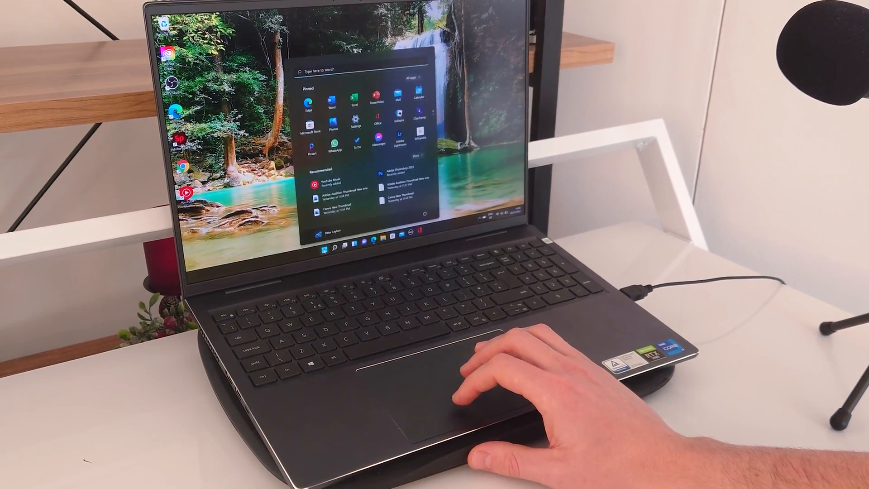